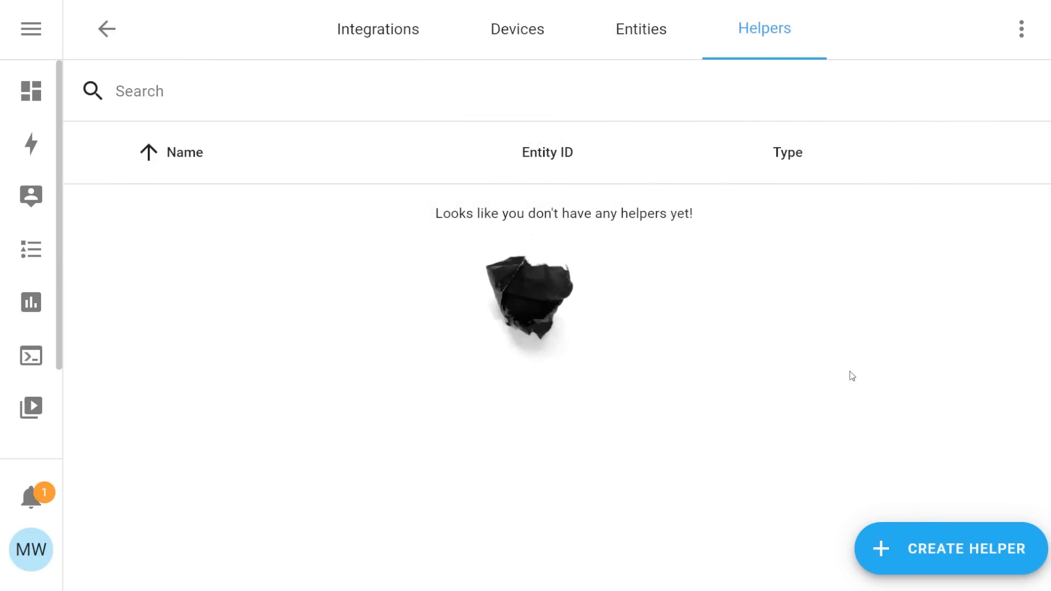
Begin a new helper and pick the Schedule type, landing on its name field and weekly grid.
click(951, 547)
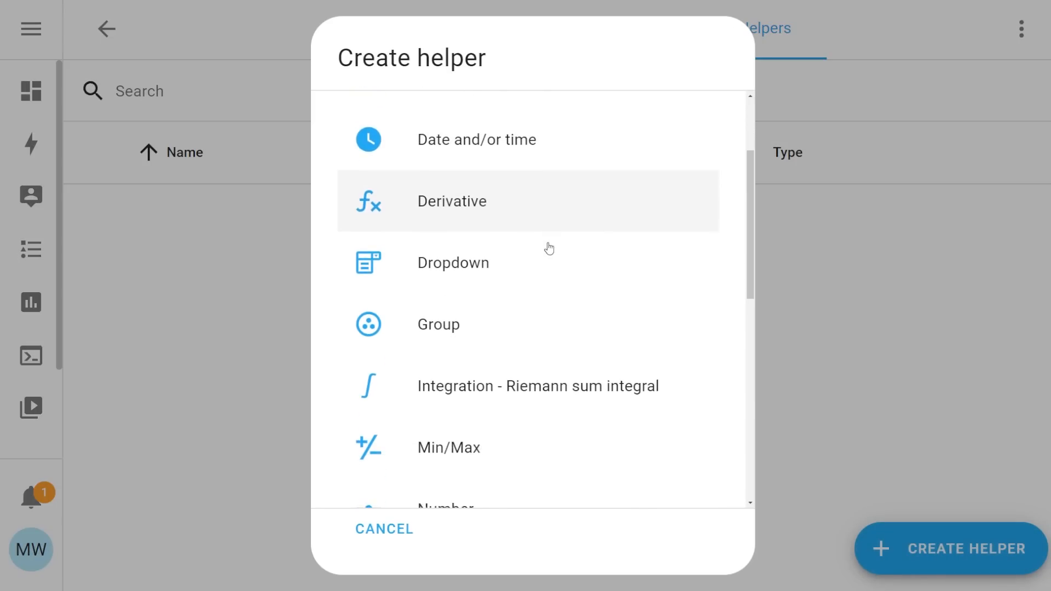
scroll(down, 3)
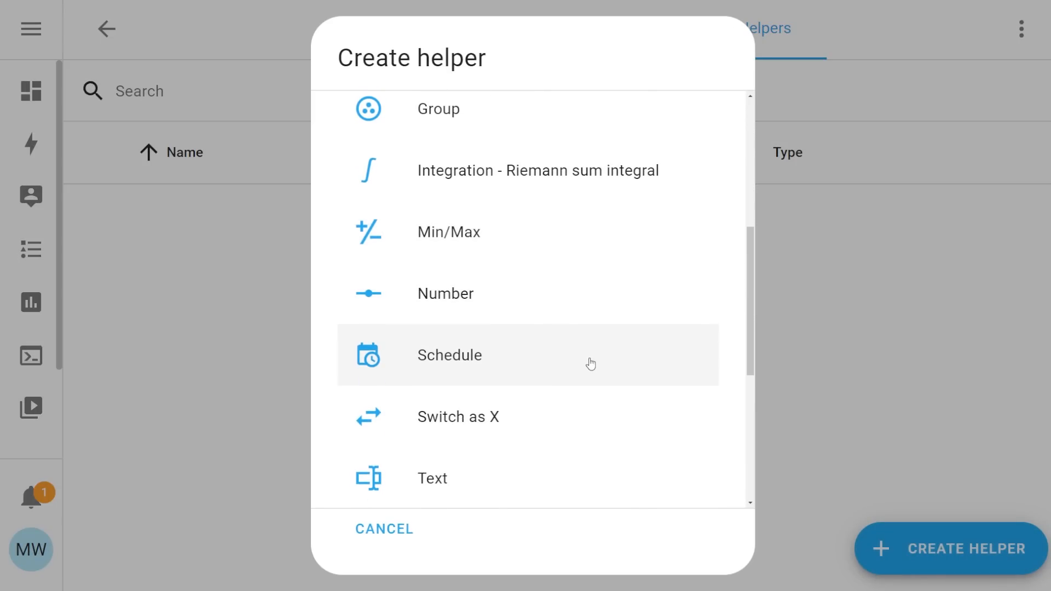
click(449, 355)
text(Demo Schedule)
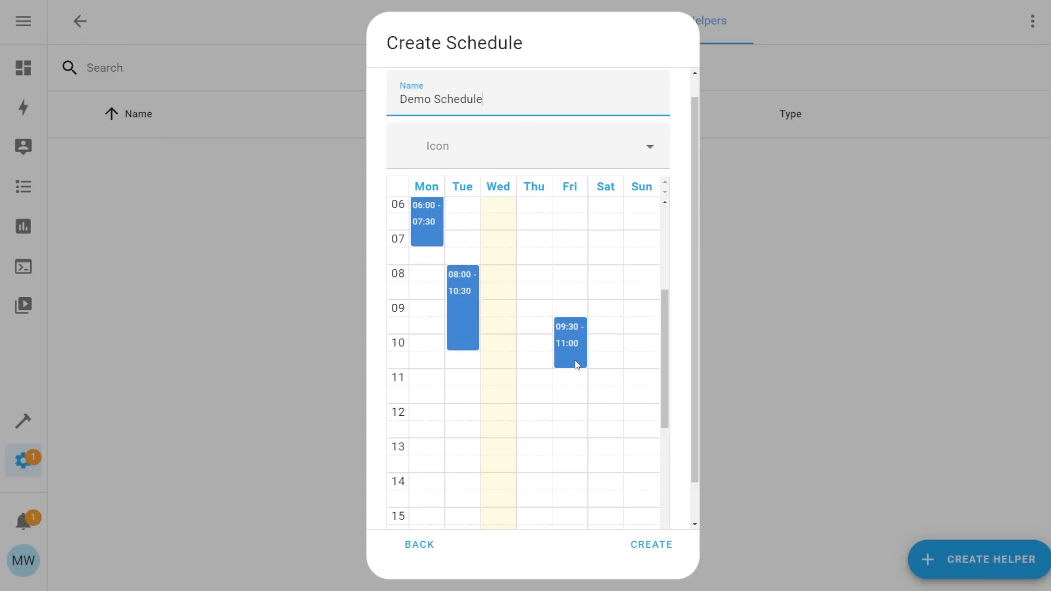
click(652, 545)
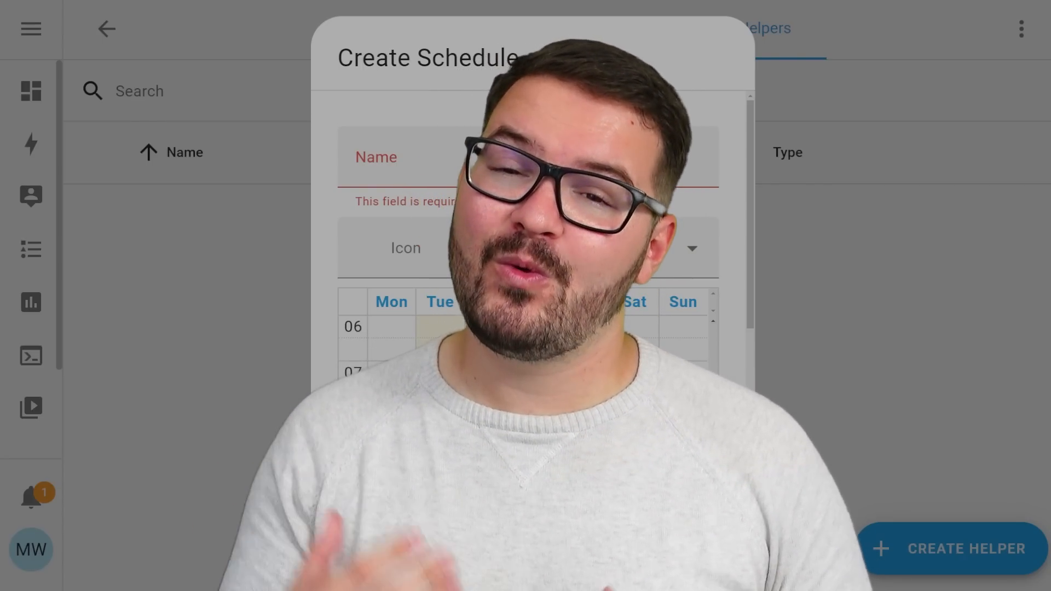
Name the schedule 'Schedule Test' and move down to the weekly time grid.
text(Schedule Test)
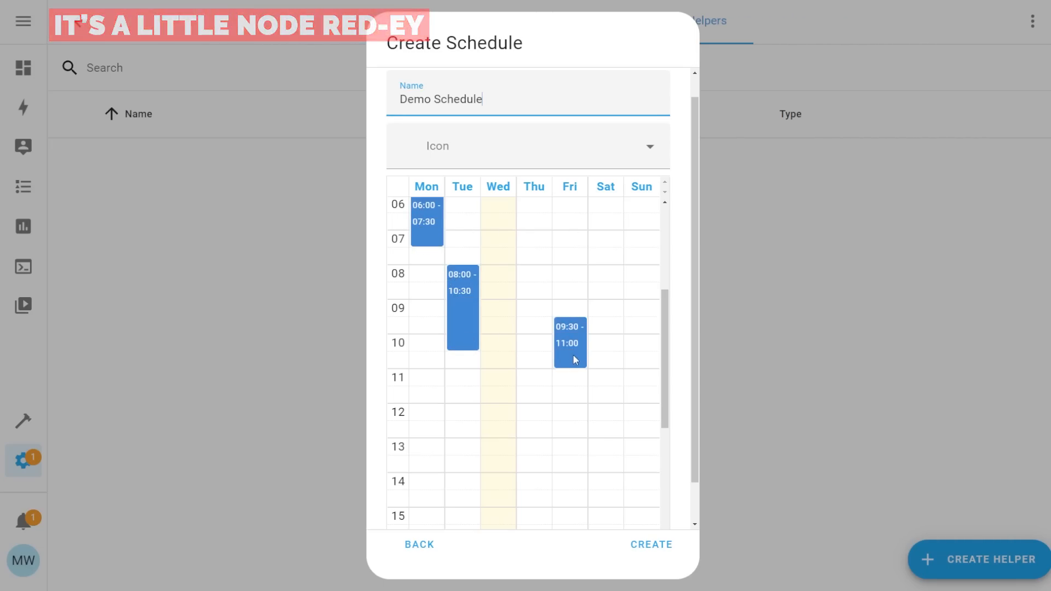
scroll(down, 3)
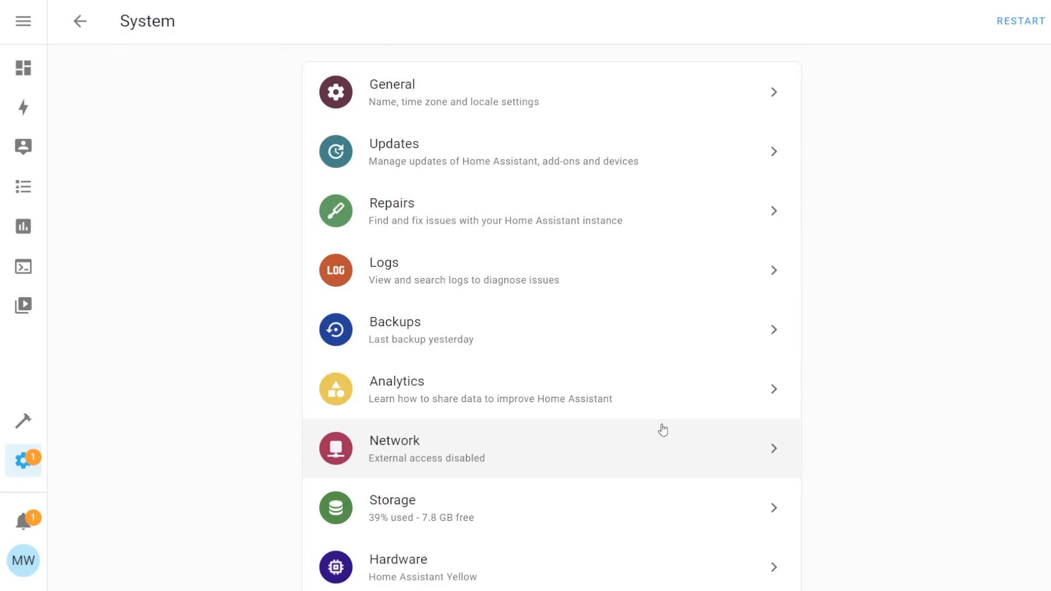
Show the Hardware page with processor and memory usage graphs.
click(397, 567)
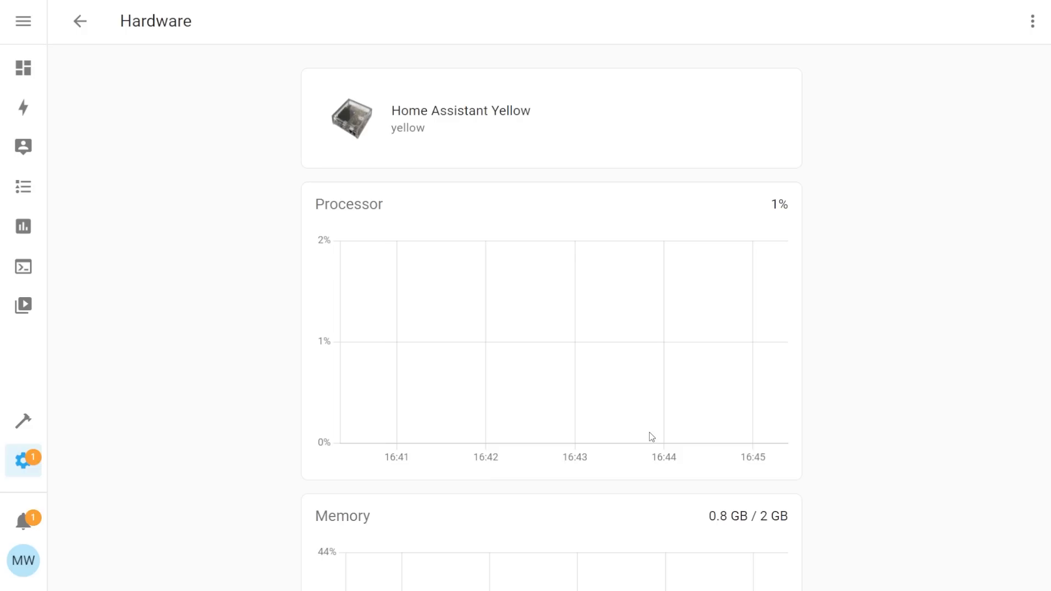
mouse_move(898, 425)
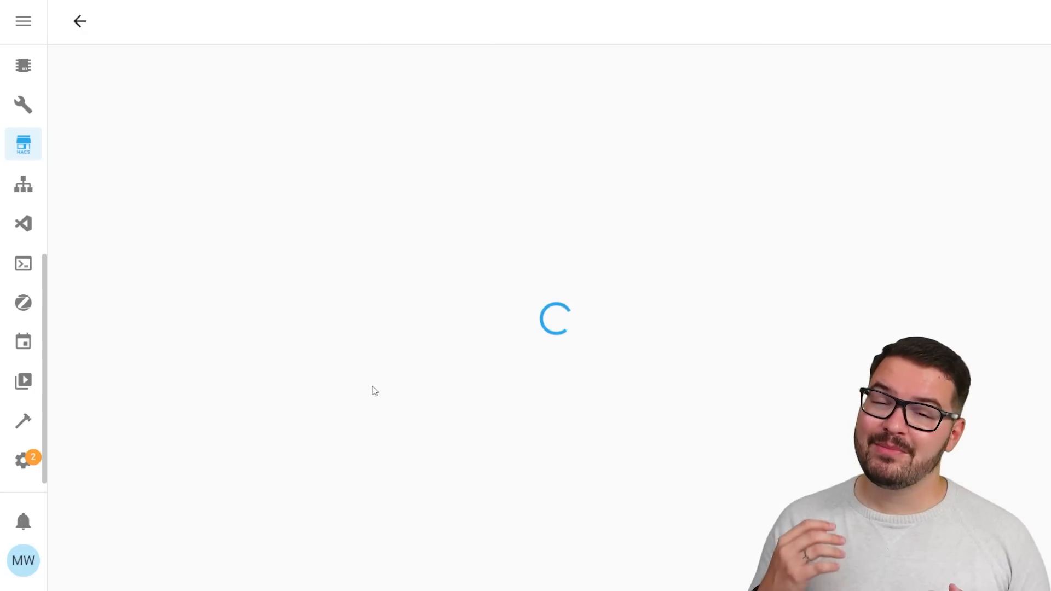
Add an integration and search the list for 'full' to find Fully Kiosk.
click(954, 565)
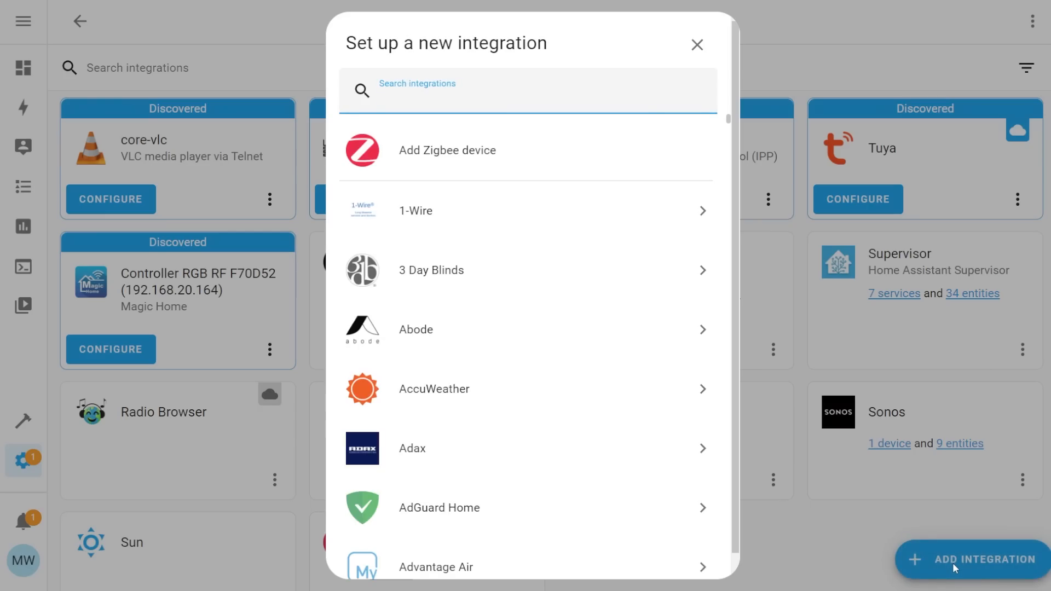
text(full)
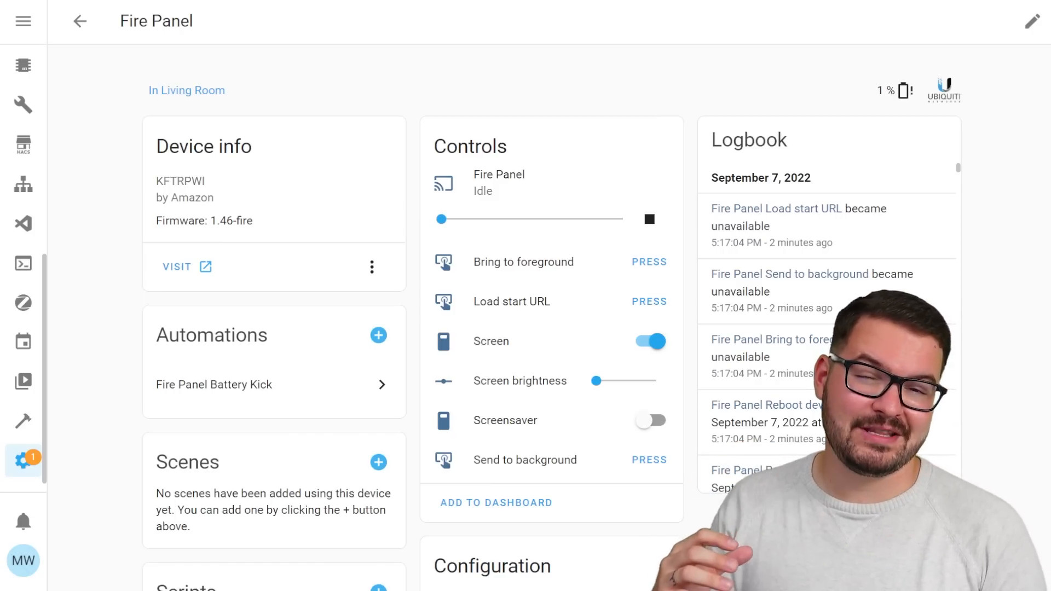
click(490, 341)
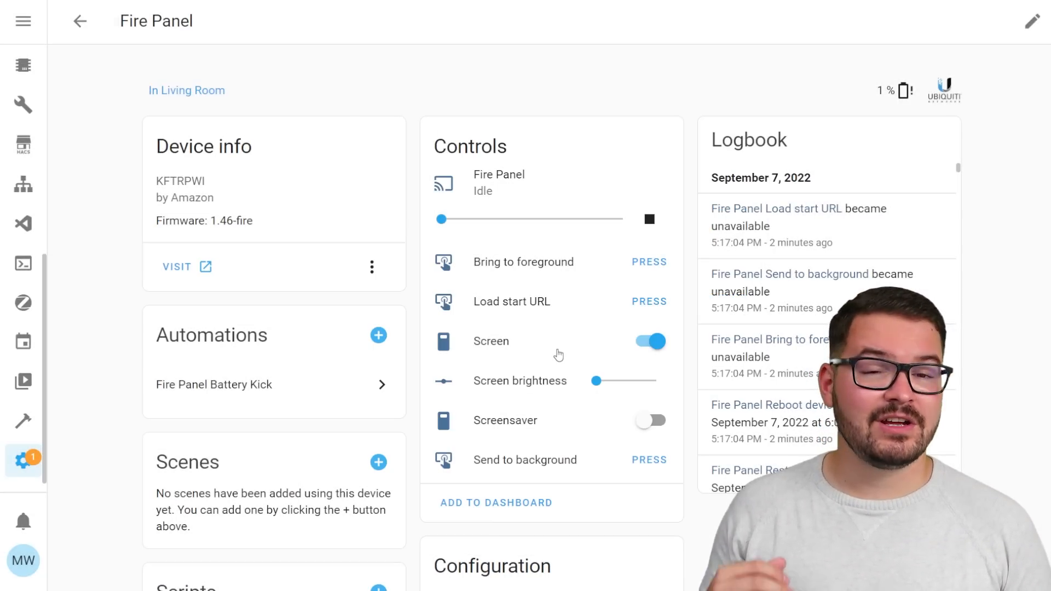
scroll(down, 3)
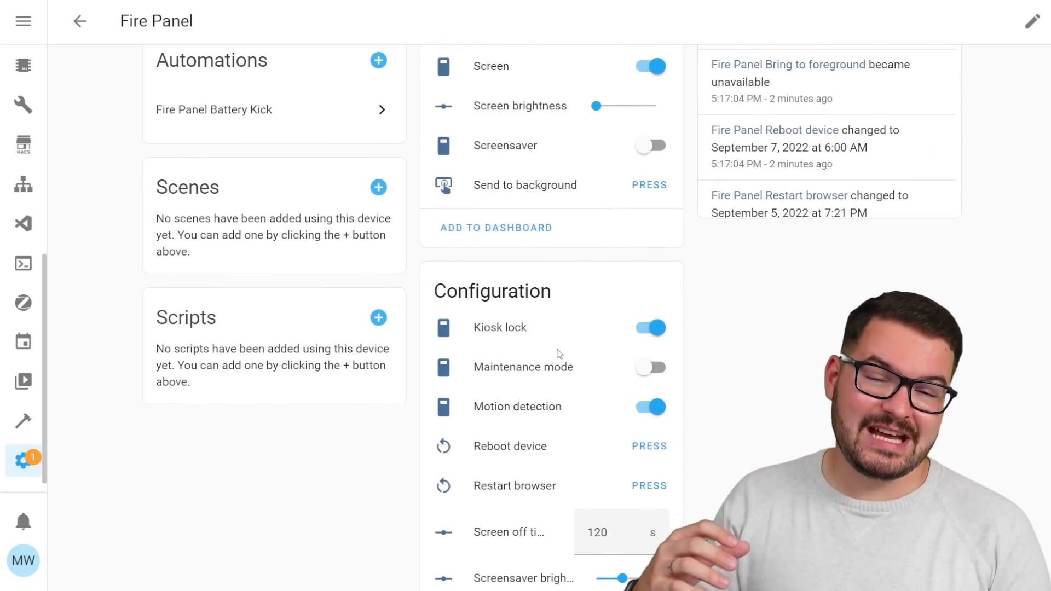
scroll(down, 3)
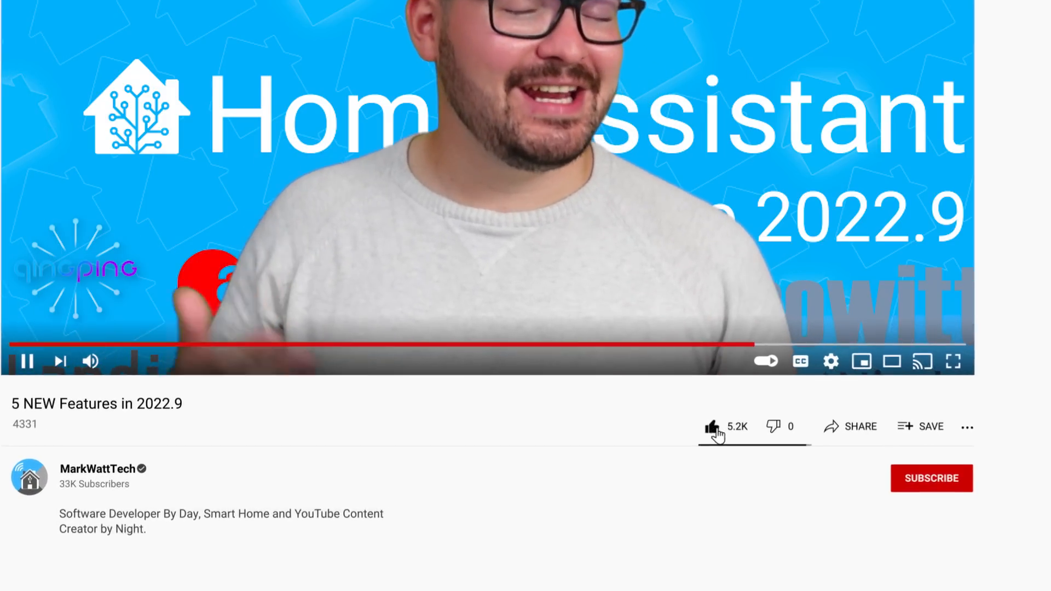
Subscribe to the MarkWattTech channel from the video page.
click(931, 477)
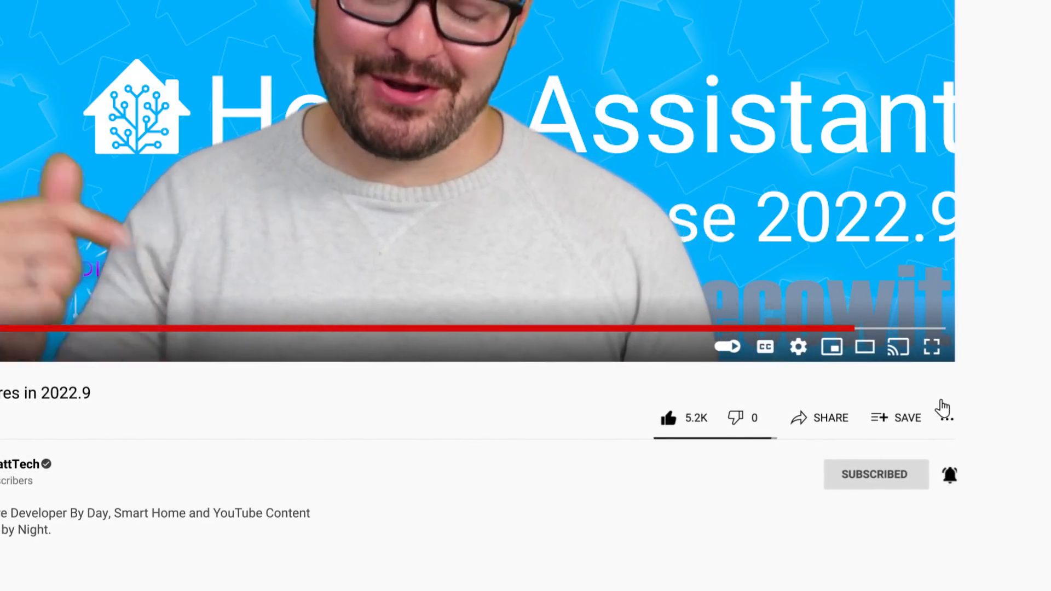